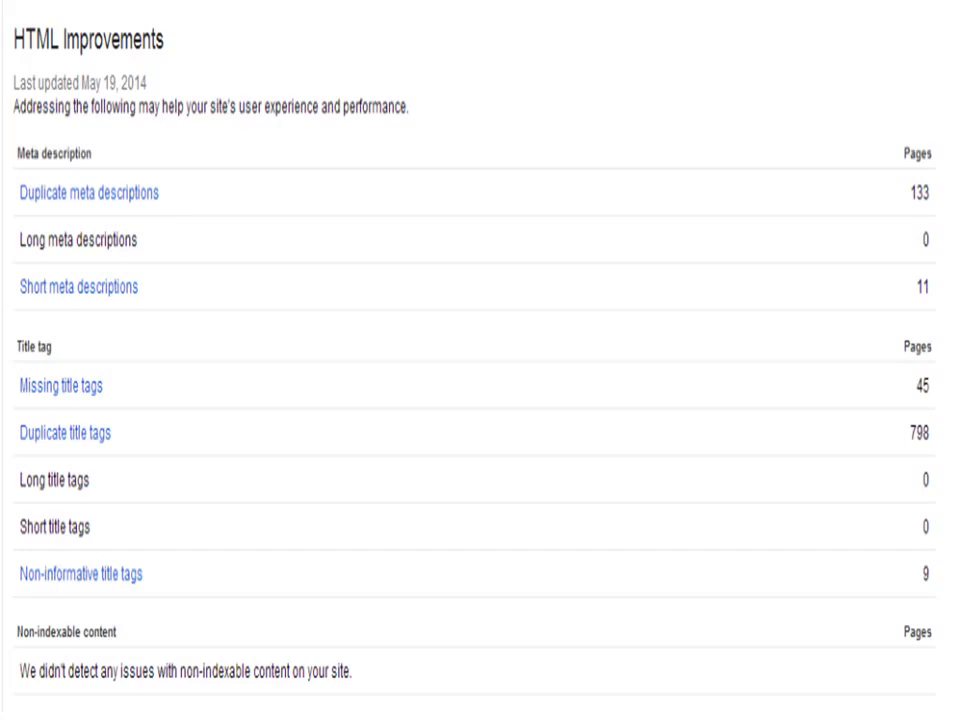
Show the site's HTML Improvements report with meta description and title tag issue counts.
left_click(230, 16)
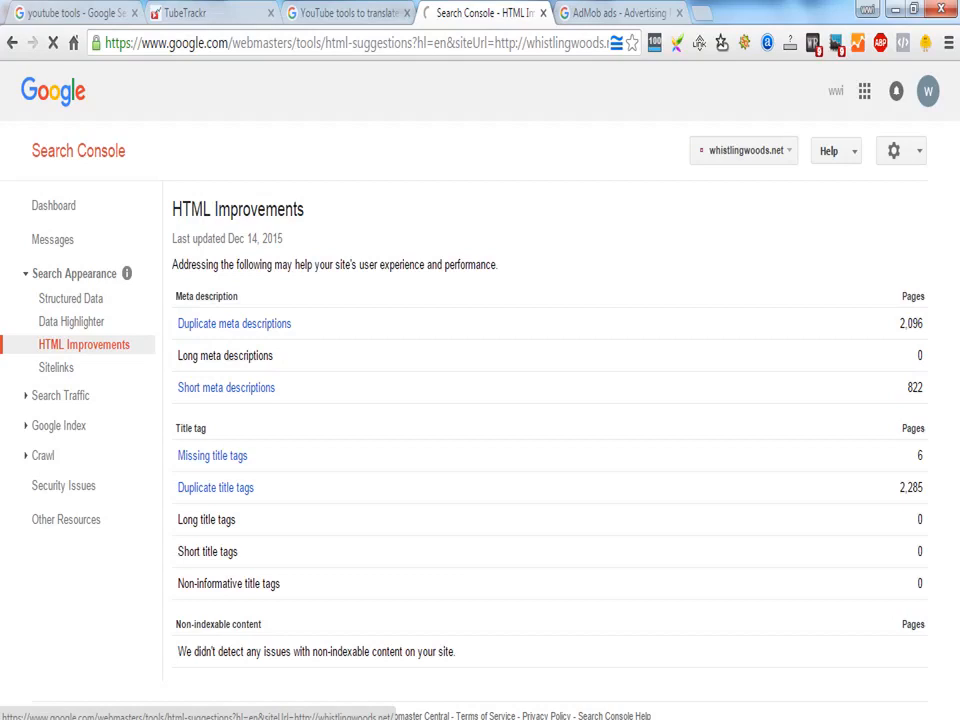
Show the duplicate meta descriptions detail listing repeated descriptions with page counts.
left_click(234, 324)
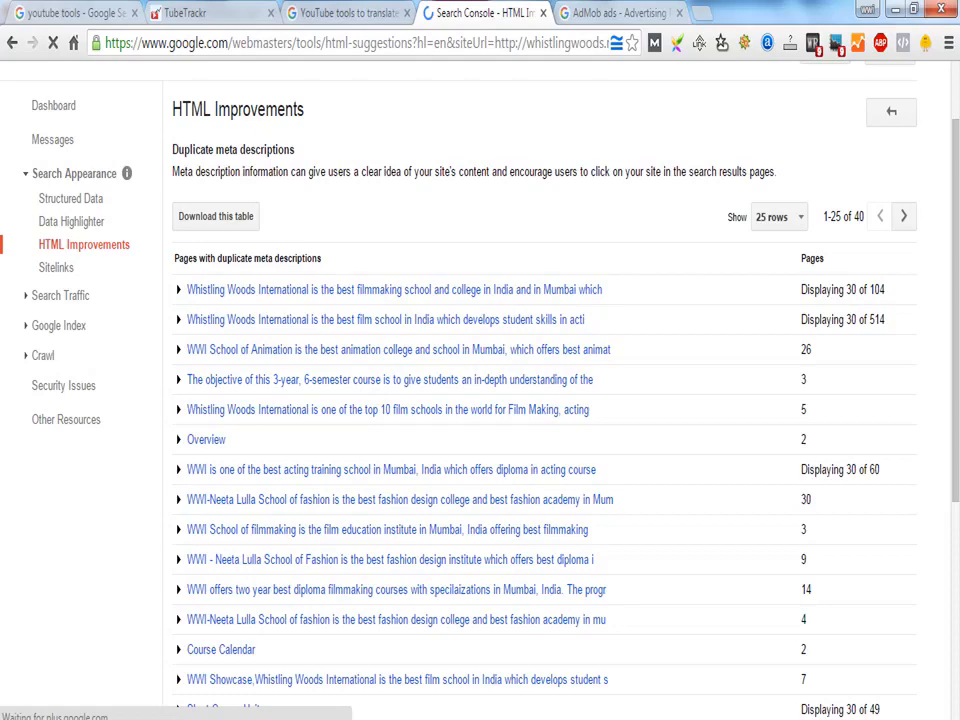
Expand the first duplicate meta description to reveal the page URLs sharing it.
left_click(178, 288)
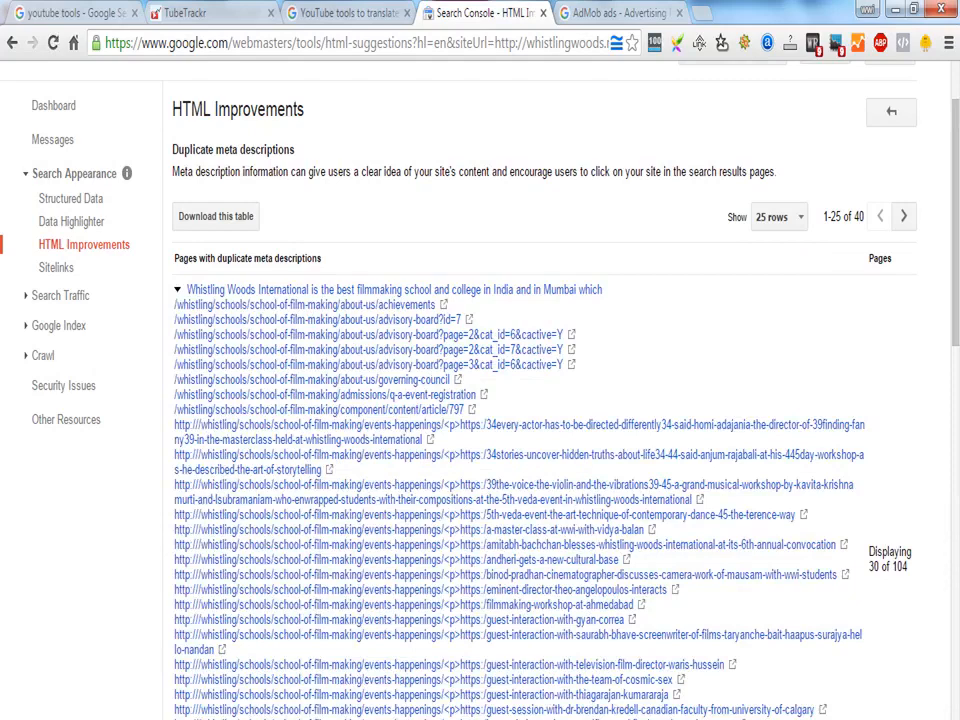